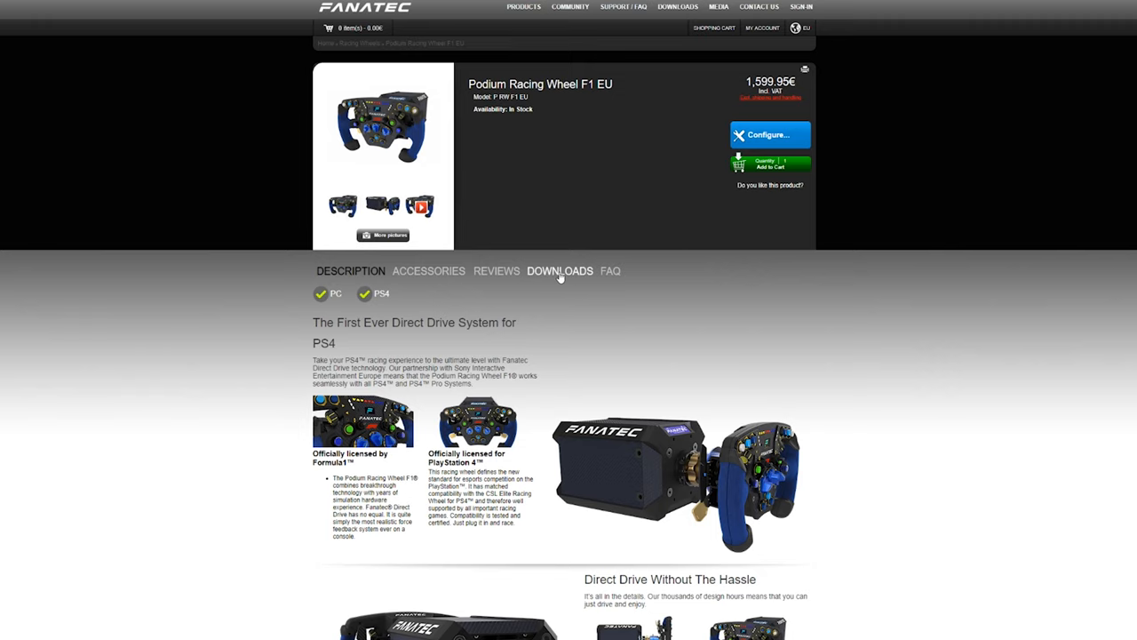
Show the Podium Racing Wheel F1 downloads and scroll through the manuals, drivers and templates.
left_click(560, 271)
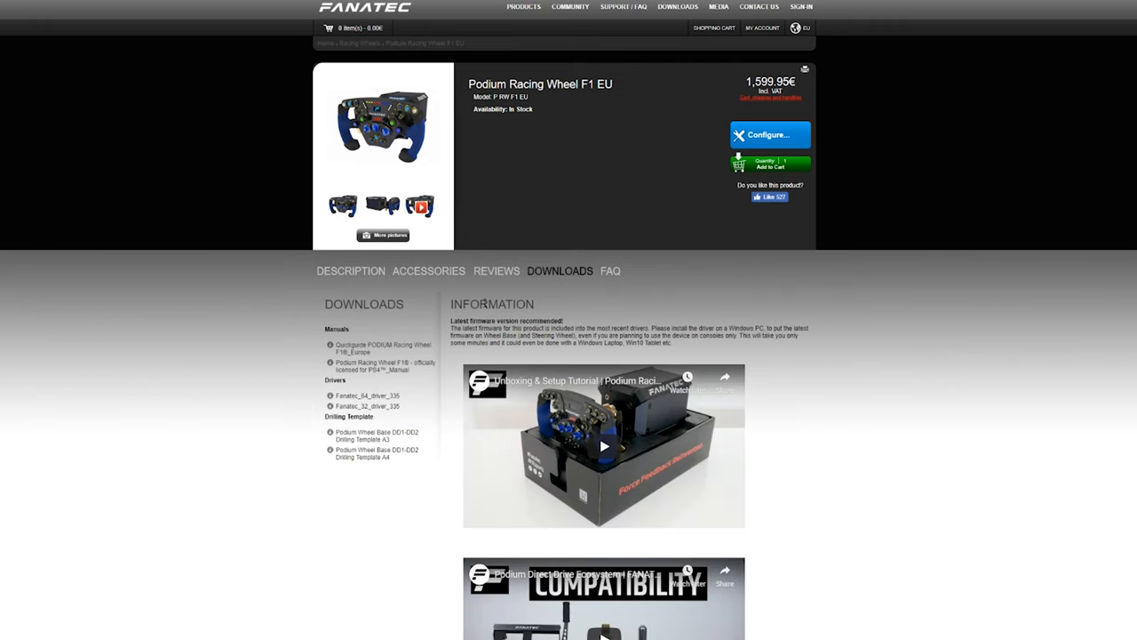
scroll("down", 3)
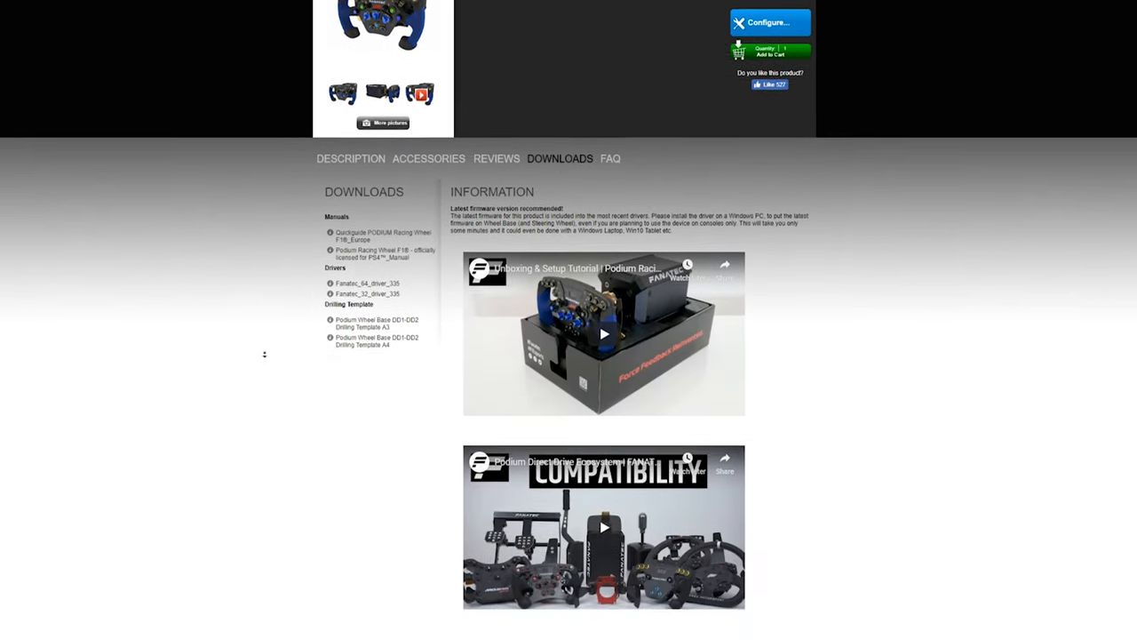
scroll("down", 3)
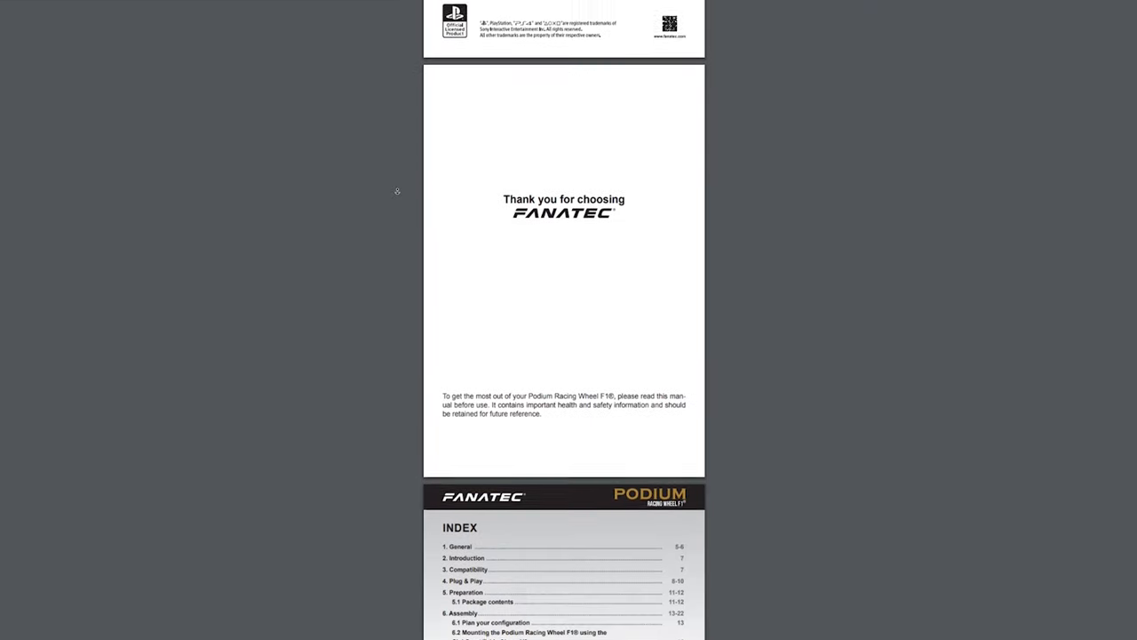
Scroll the Podium Racing Wheel F1 manual down to its index page.
scroll("down", 3)
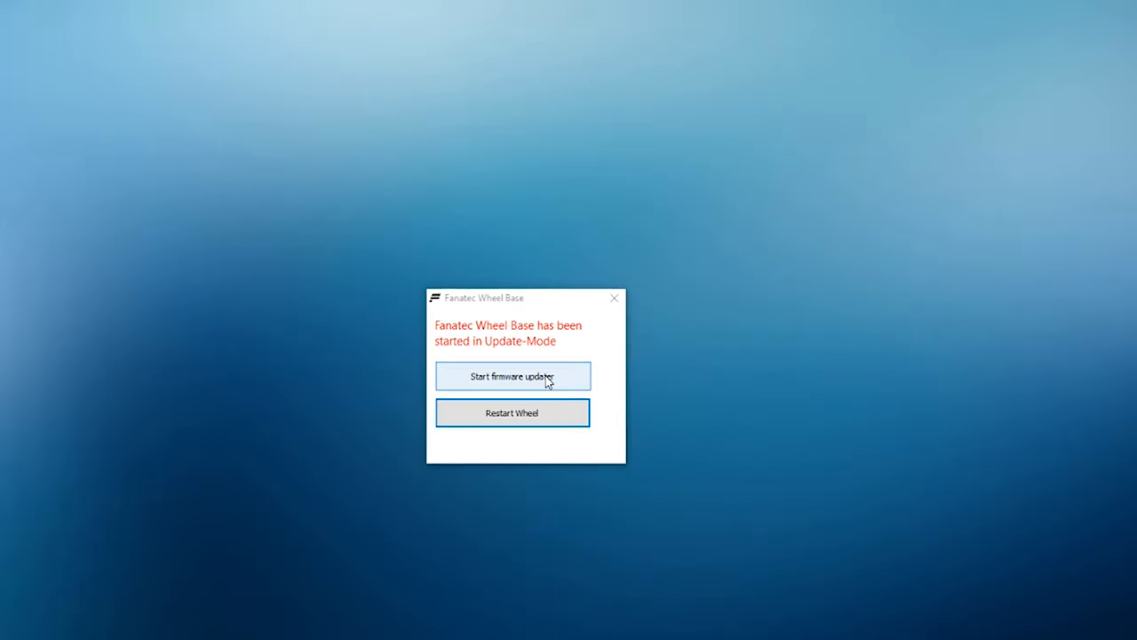
Start the firmware update, connect the Podium Direct Drive base and flash firmware V658.
left_click(512, 376)
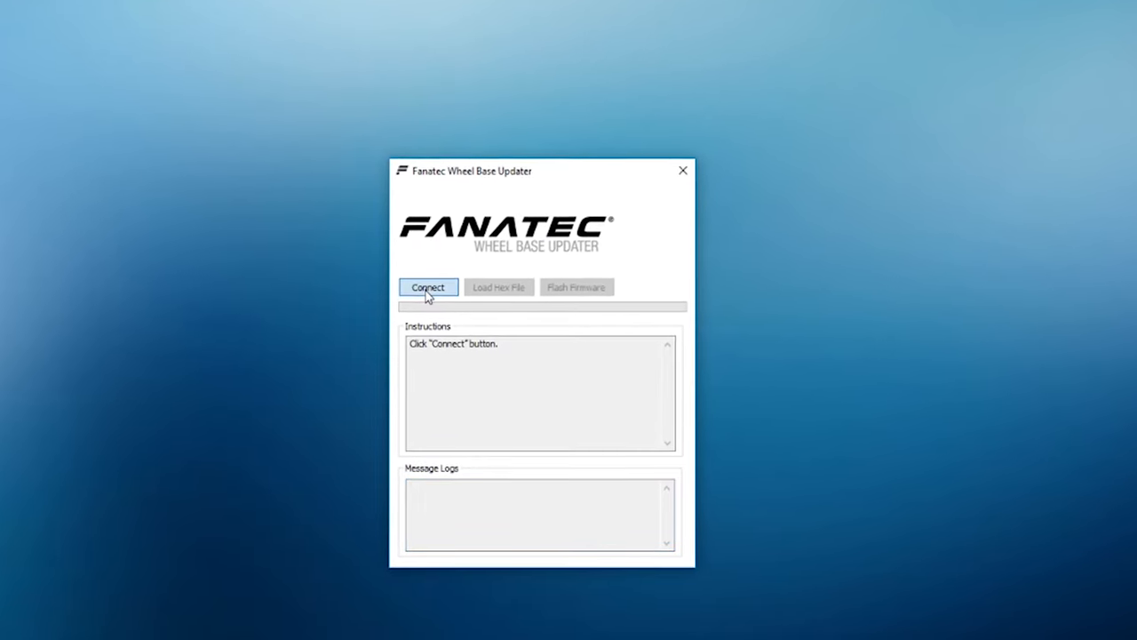
left_click(428, 287)
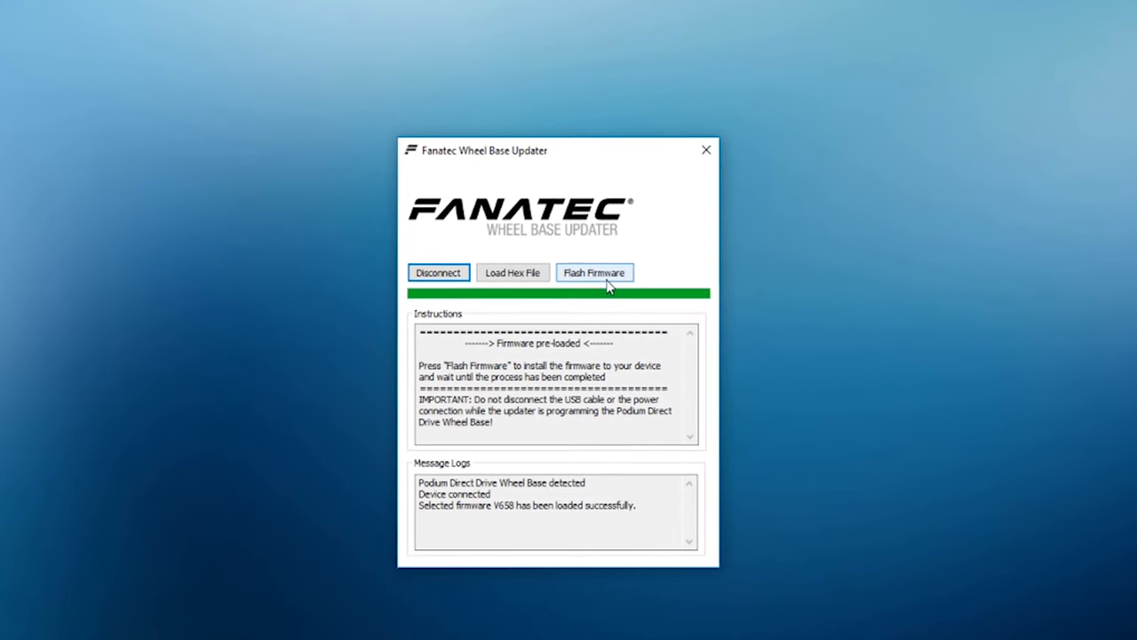
left_click(595, 272)
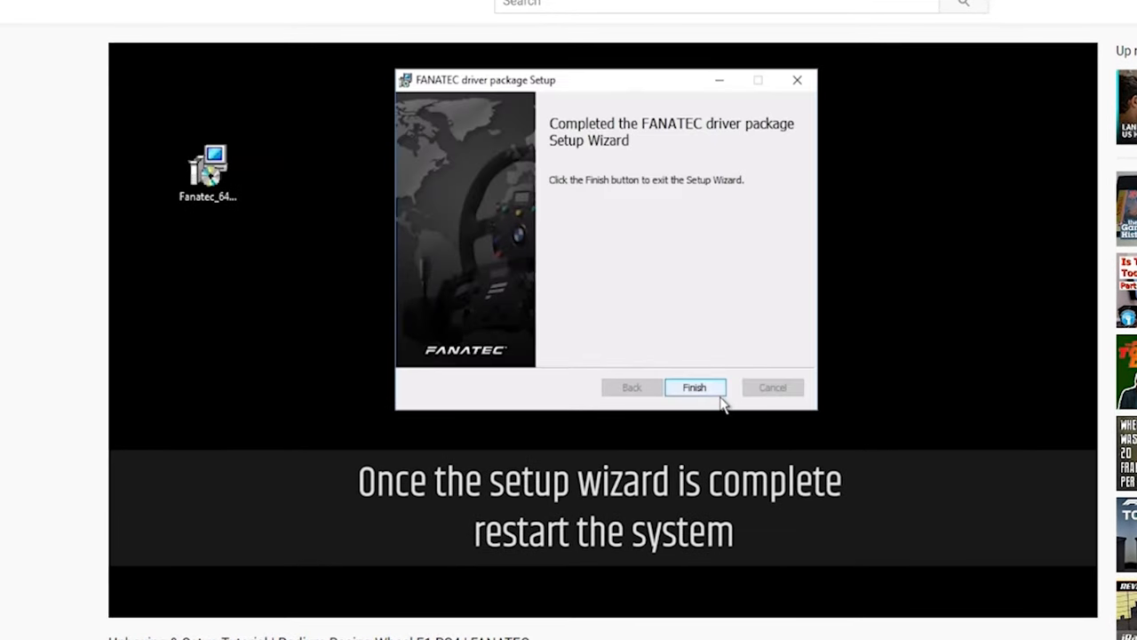
Finish the FANATEC driver package setup wizard to reach the restart prompt.
left_click(695, 386)
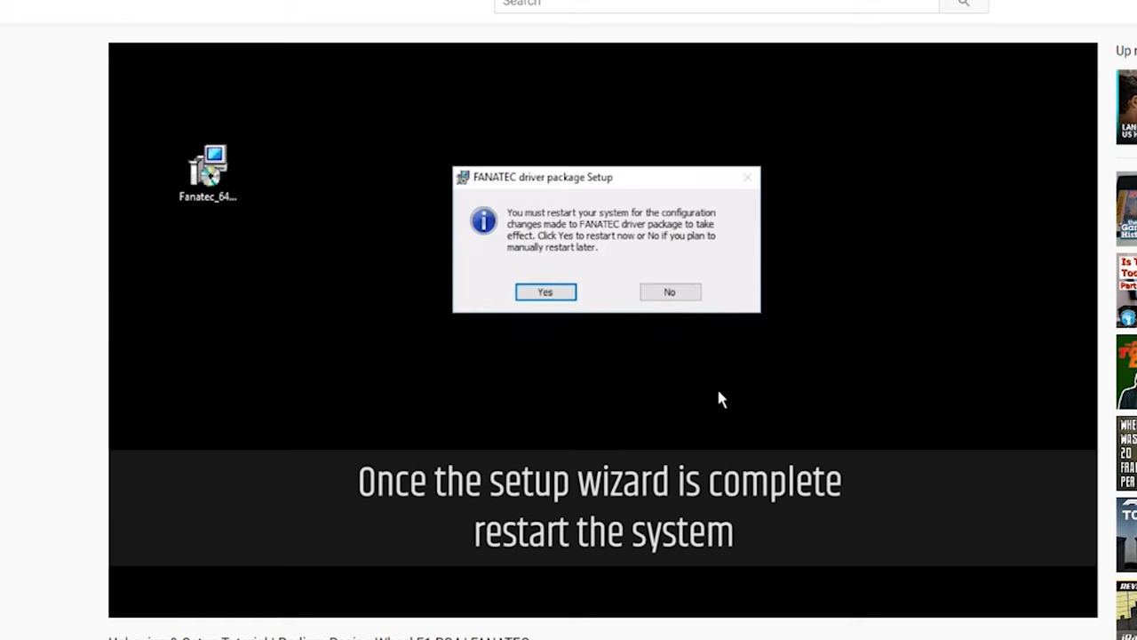